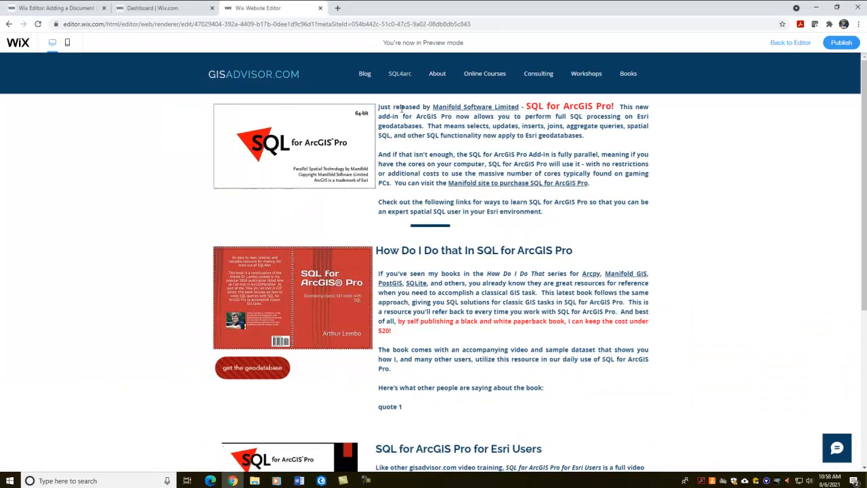
pyautogui.moveTo(311, 233)
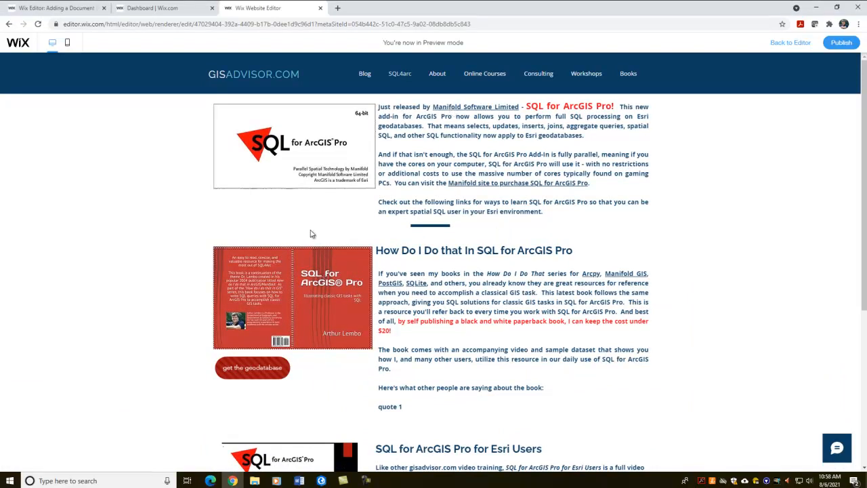
pyautogui.moveTo(414, 116)
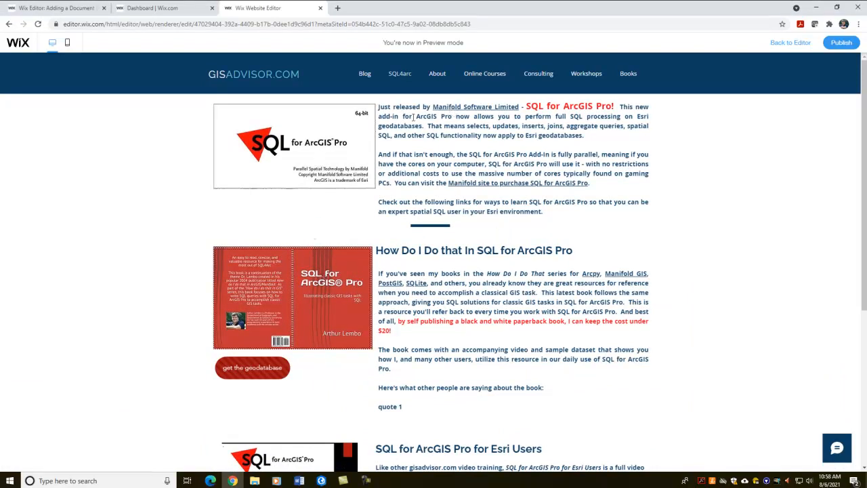
pyautogui.moveTo(313, 280)
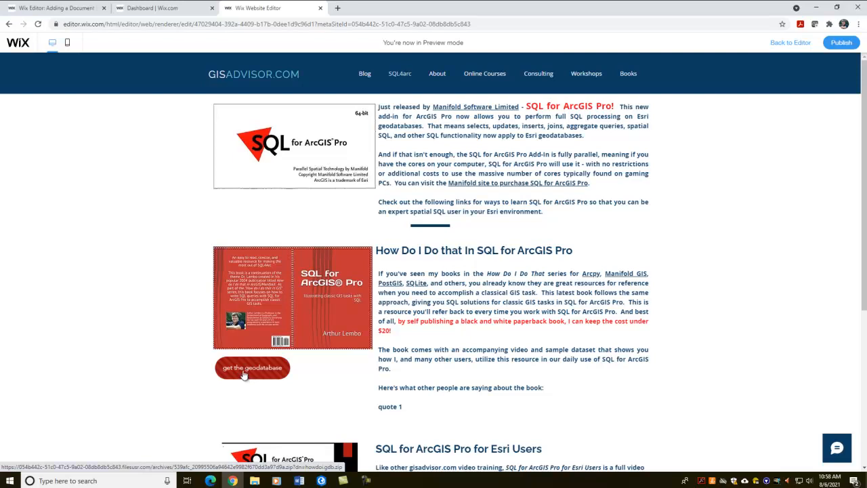
# Download the sample howdoi geodatabase zip from the book page
pyautogui.click(253, 367)
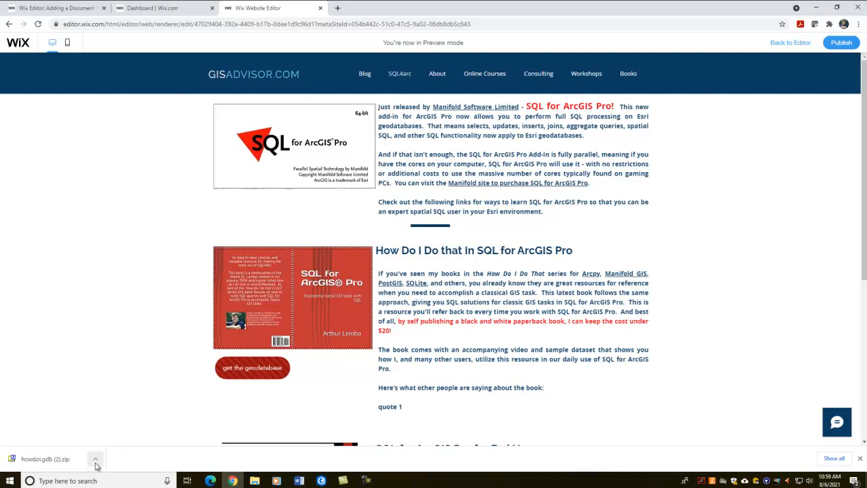
pyautogui.moveTo(288, 202)
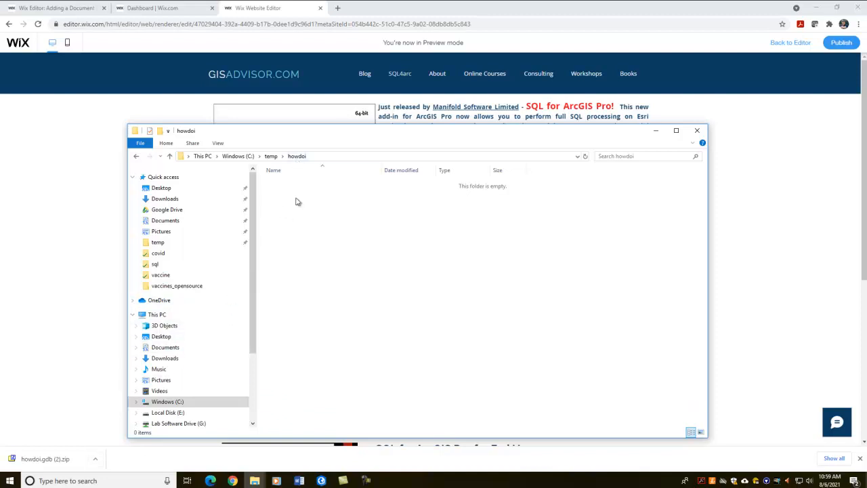
pyautogui.moveTo(312, 274)
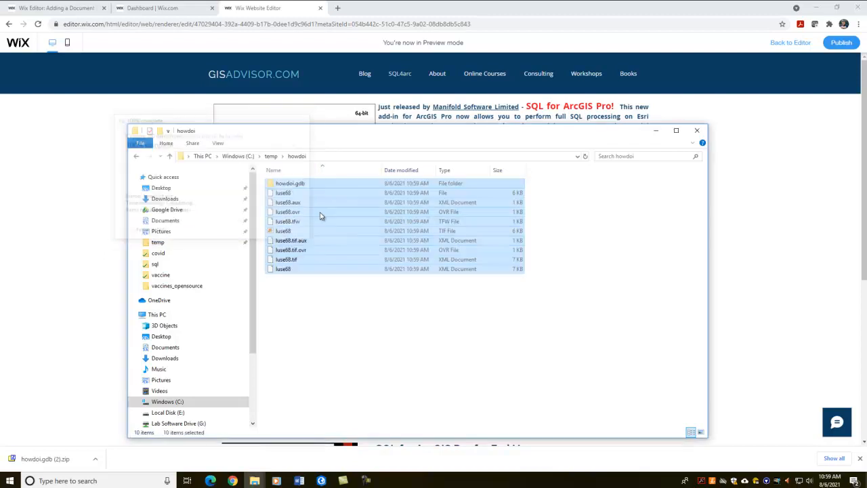
# Place the extracted howdoi.gdb files into the C:\temp\howdoi folder
pyautogui.click(284, 230)
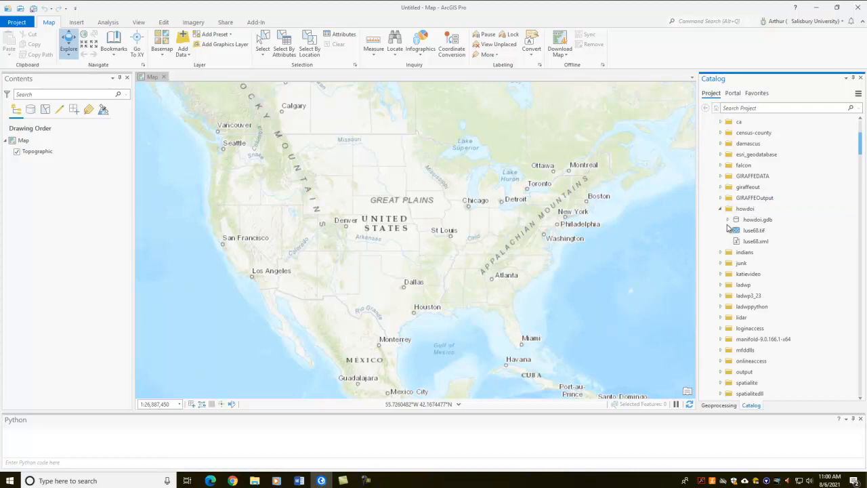
# Add the parcels and flood feature classes from howdoi.gdb to the map
pyautogui.click(729, 219)
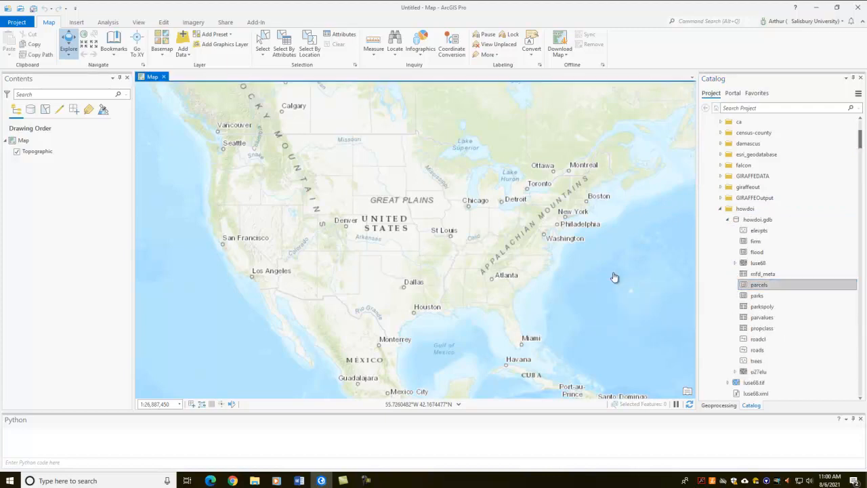
pyautogui.doubleClick(759, 285)
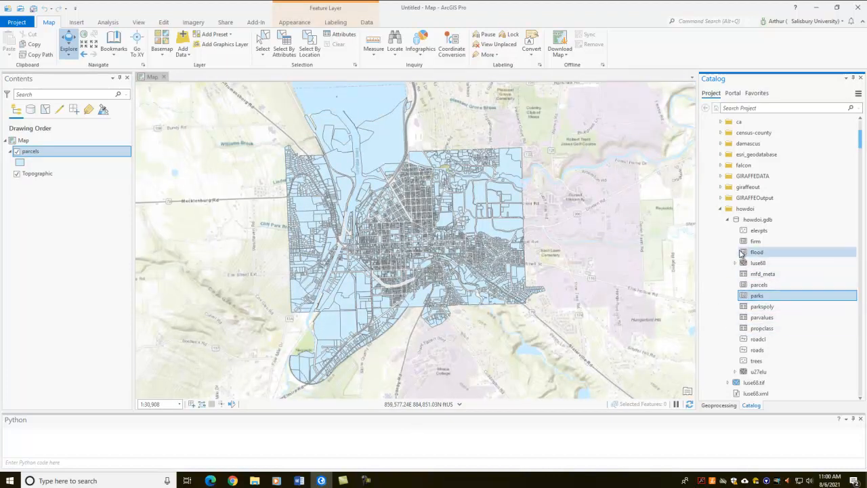
pyautogui.moveTo(757, 252)
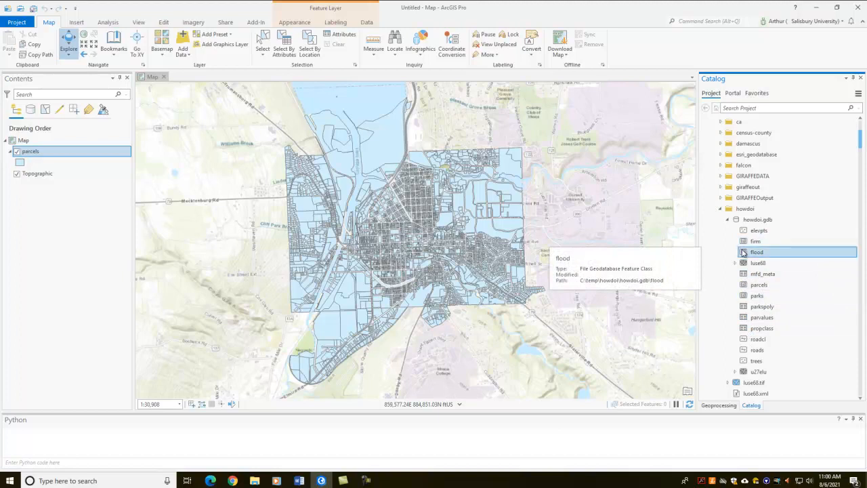
pyautogui.doubleClick(757, 251)
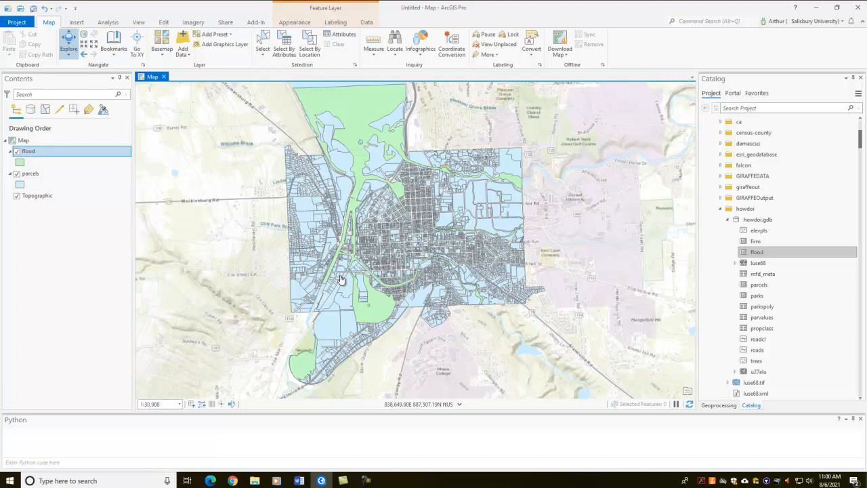
# Launch SQL for ArcGIS Pro maximized and list the tables inside howdoi.gdb
pyautogui.click(255, 22)
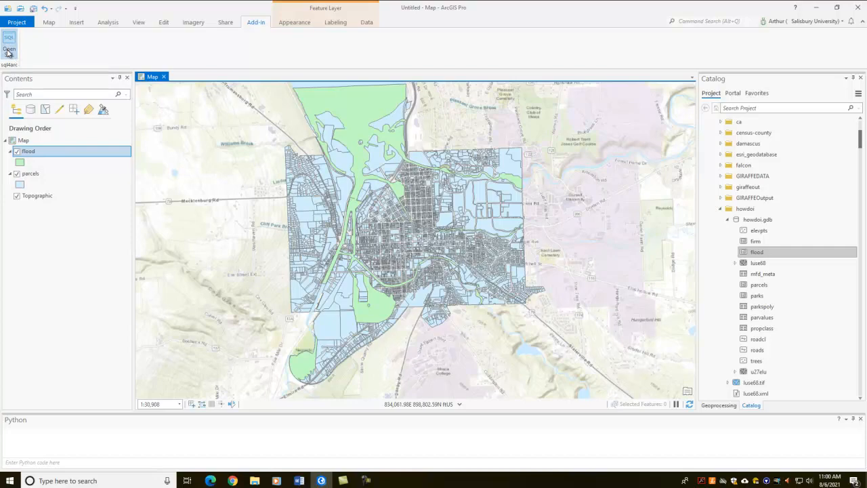
pyautogui.click(8, 41)
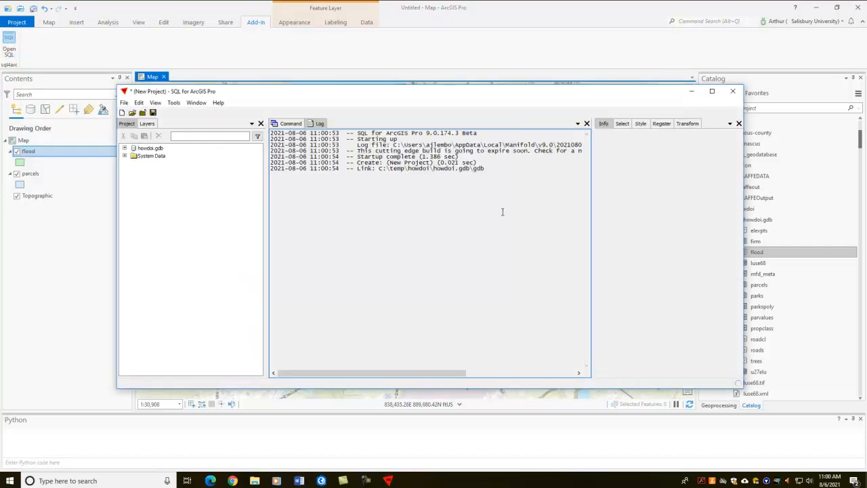
pyautogui.click(713, 91)
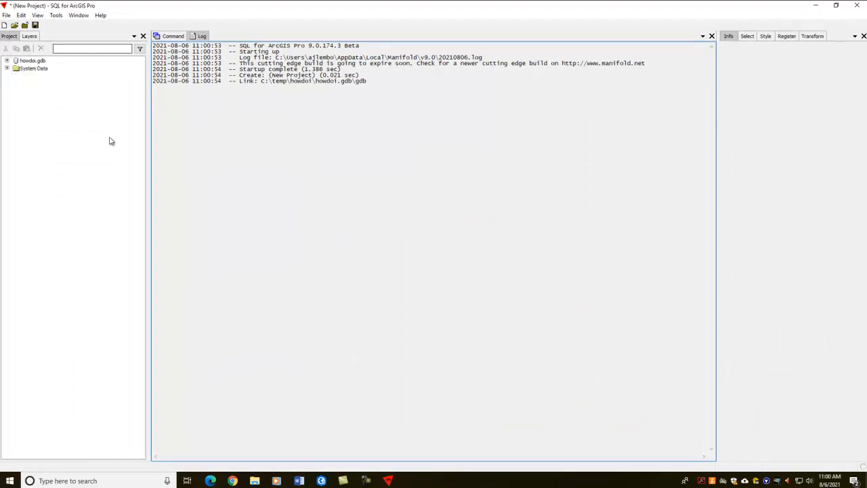
pyautogui.moveTo(32, 59)
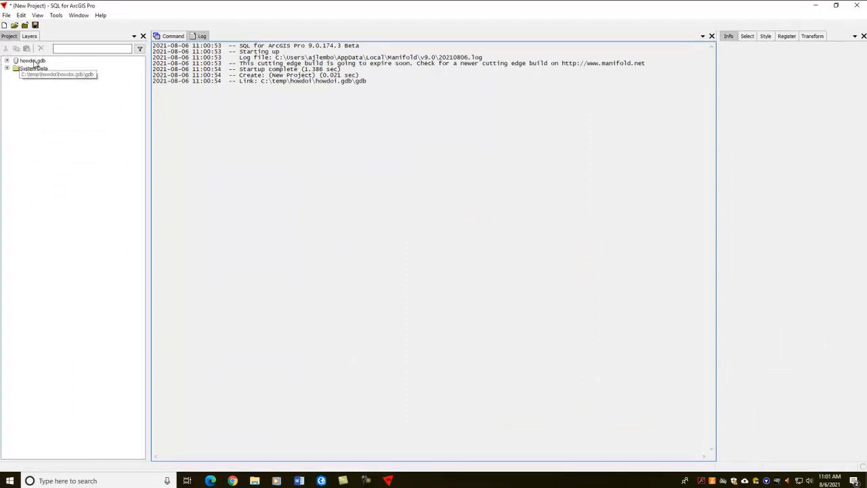
pyautogui.click(7, 59)
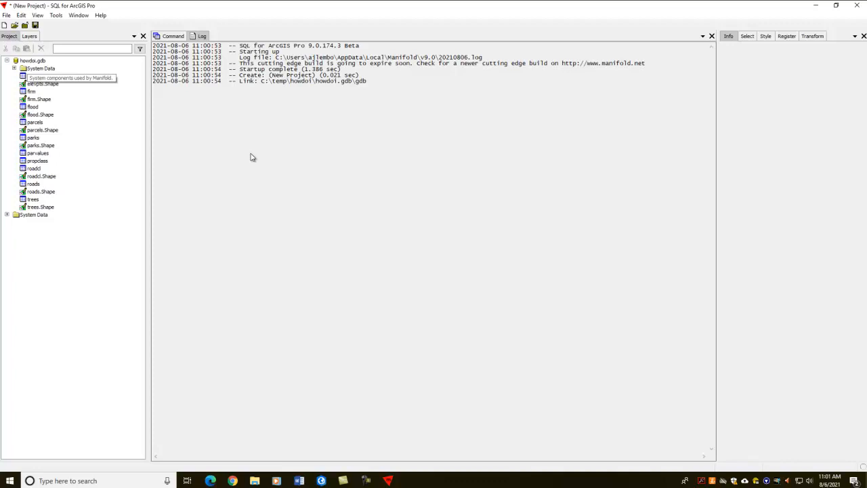
# Write a new query SELECT * FROM parcels, inserting the table name from the tree
pyautogui.click(173, 35)
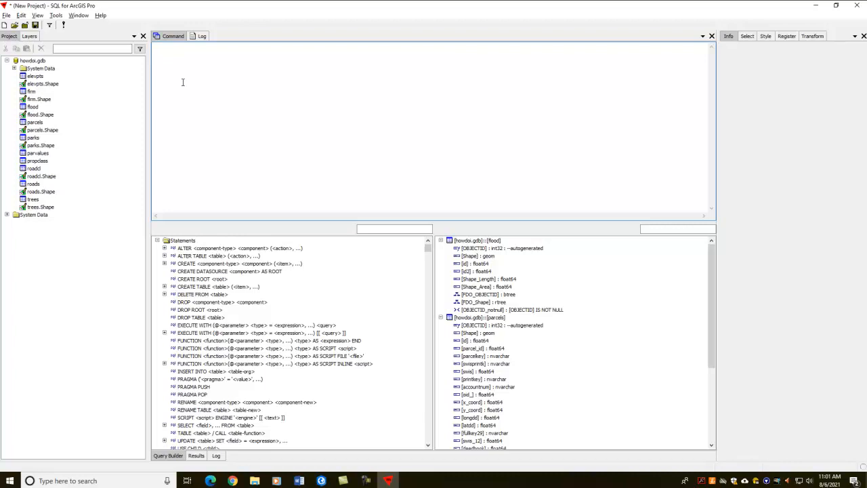
pyautogui.write('SELECT *')
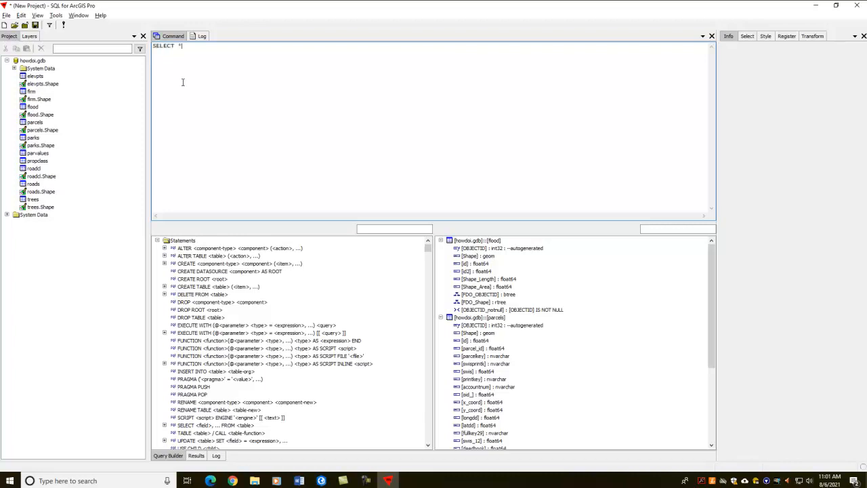
pyautogui.write('FROM')
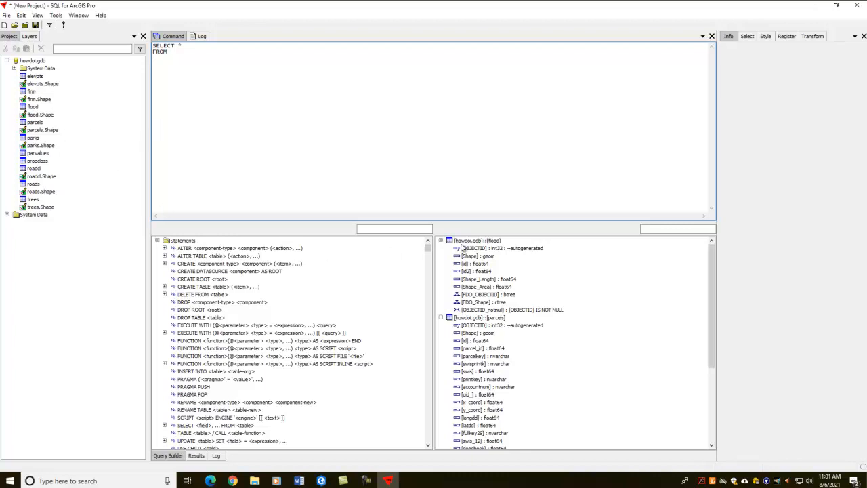
pyautogui.click(442, 240)
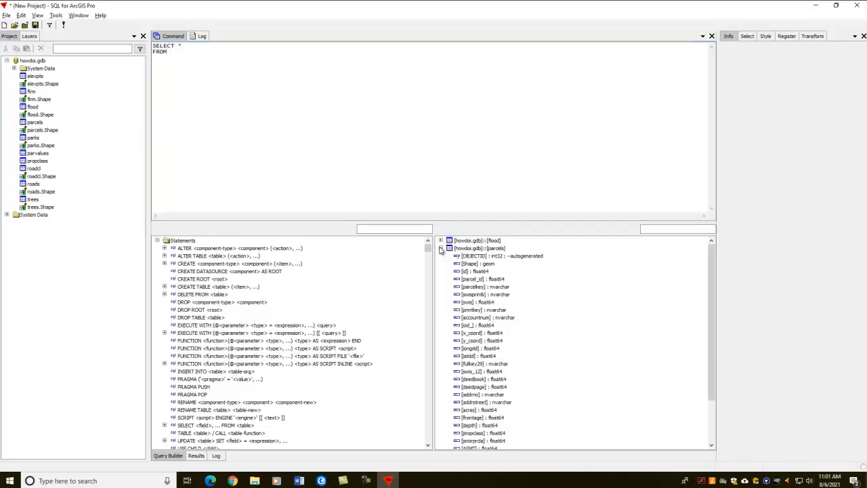
pyautogui.click(442, 248)
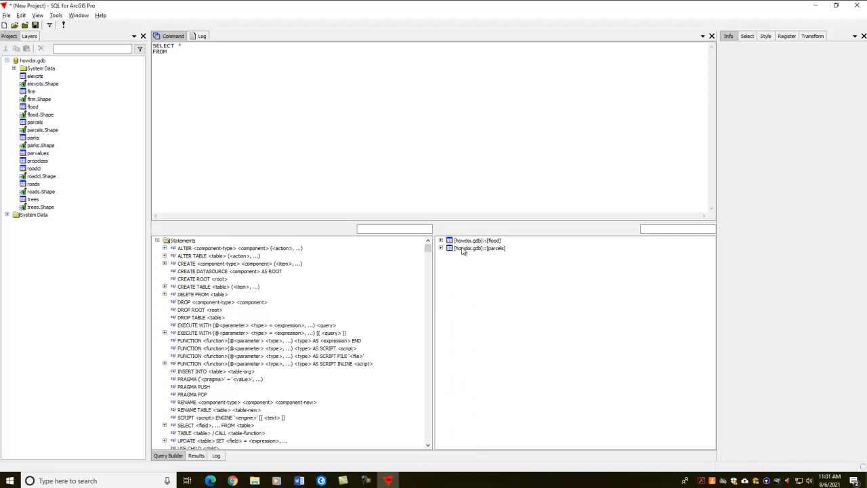
pyautogui.click(173, 52)
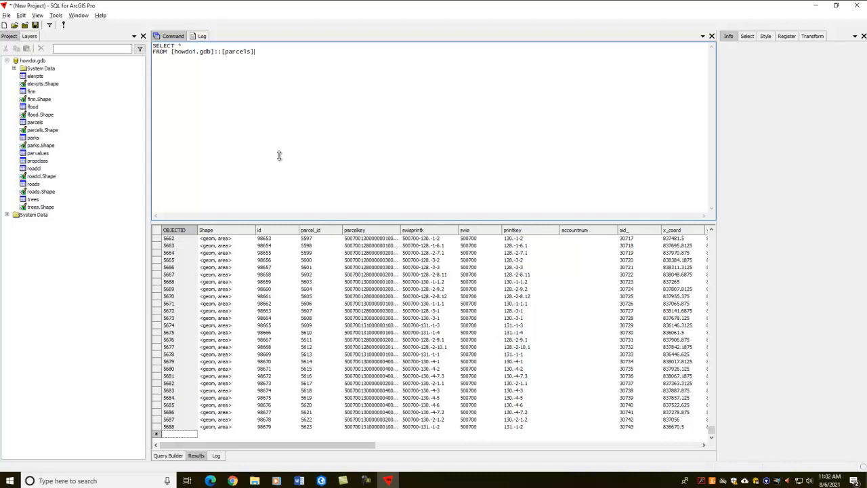
pyautogui.moveTo(246, 183)
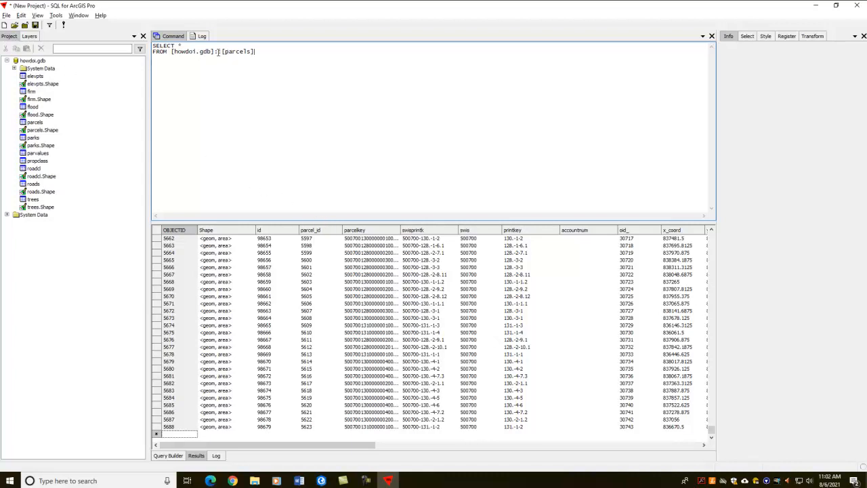
# Run the SELECT * query to show every parcel record
pyautogui.doubleClick(192, 51)
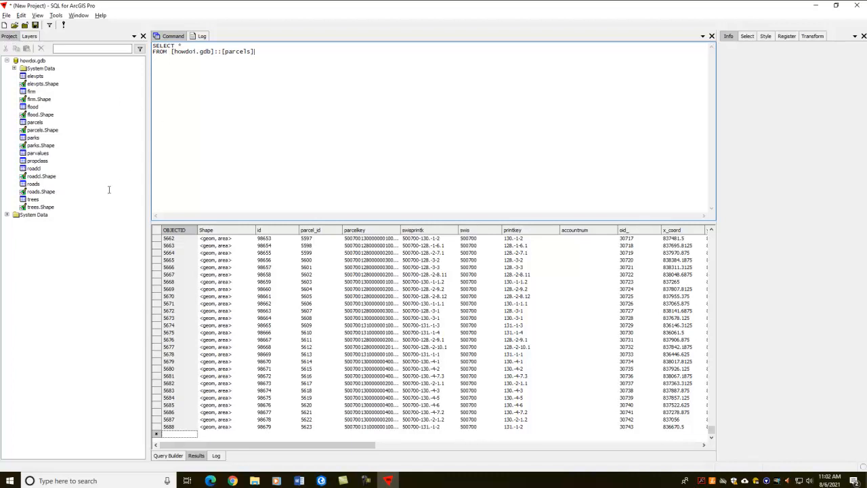
pyautogui.moveTo(101, 181)
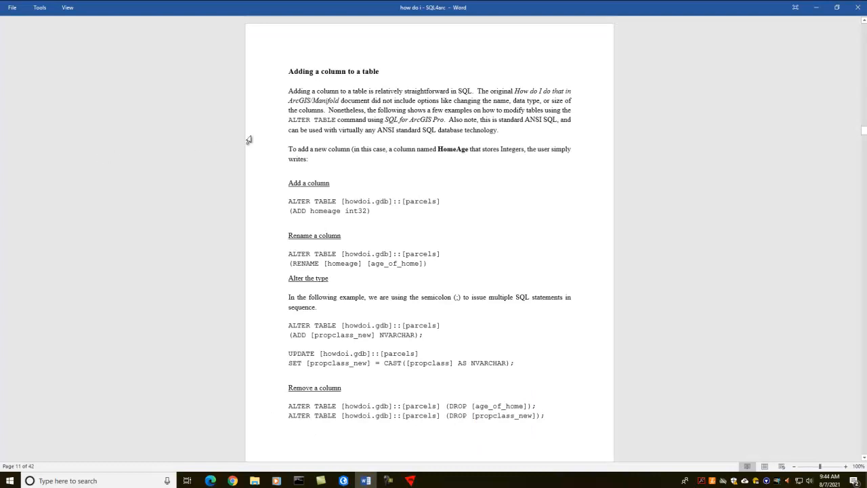
pyautogui.moveTo(290, 181)
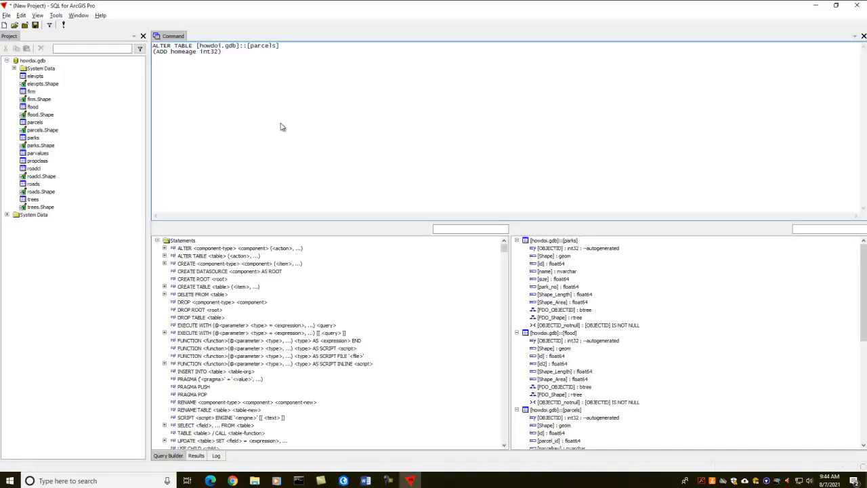
pyautogui.moveTo(244, 75)
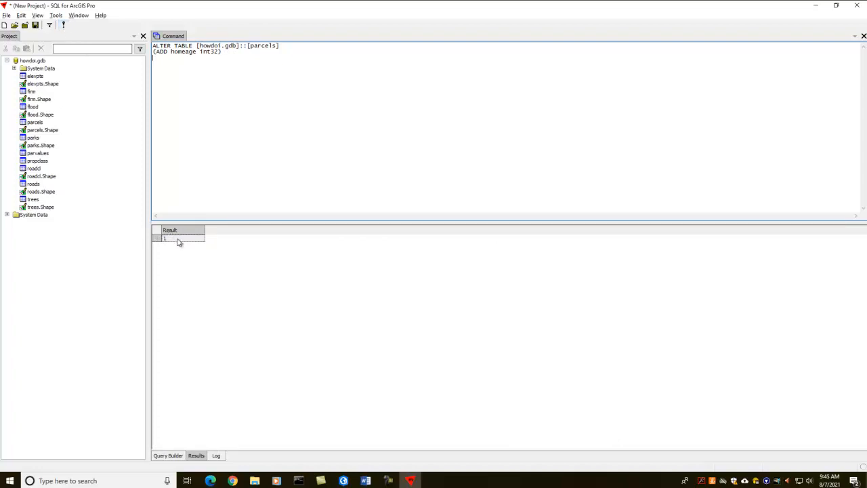
# View the parcels table records after adding the int32 homeage column
pyautogui.click(35, 122)
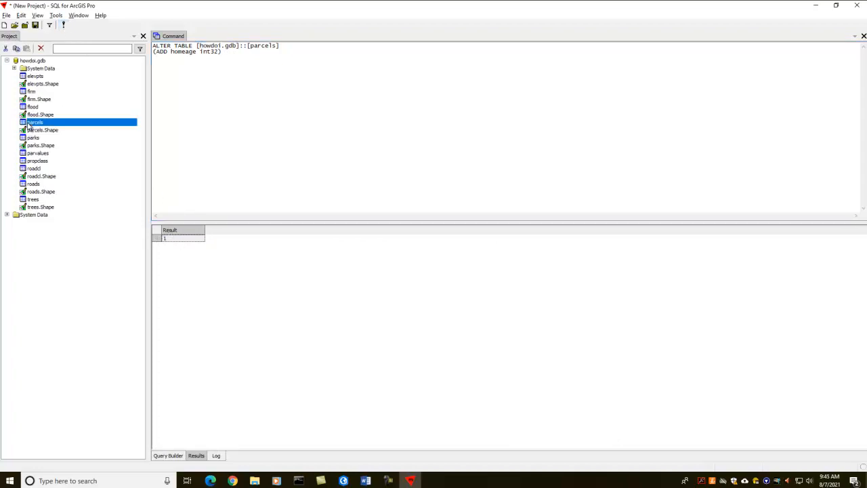
pyautogui.doubleClick(35, 122)
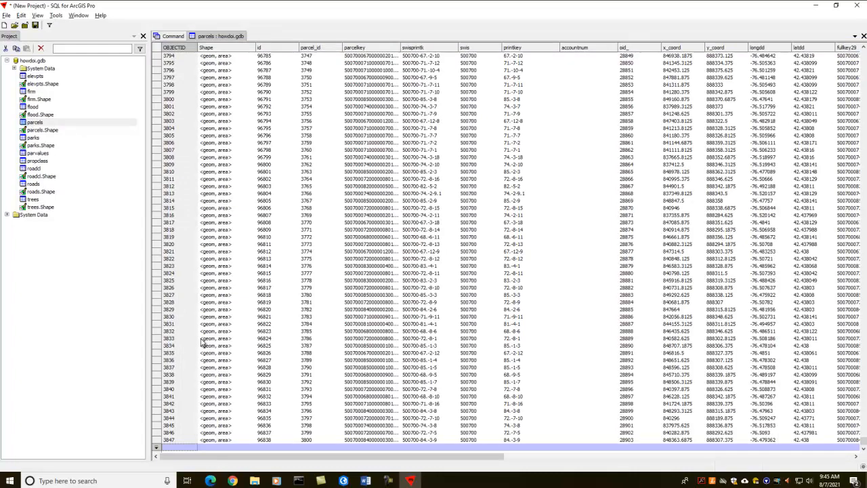
pyautogui.hscroll(3)
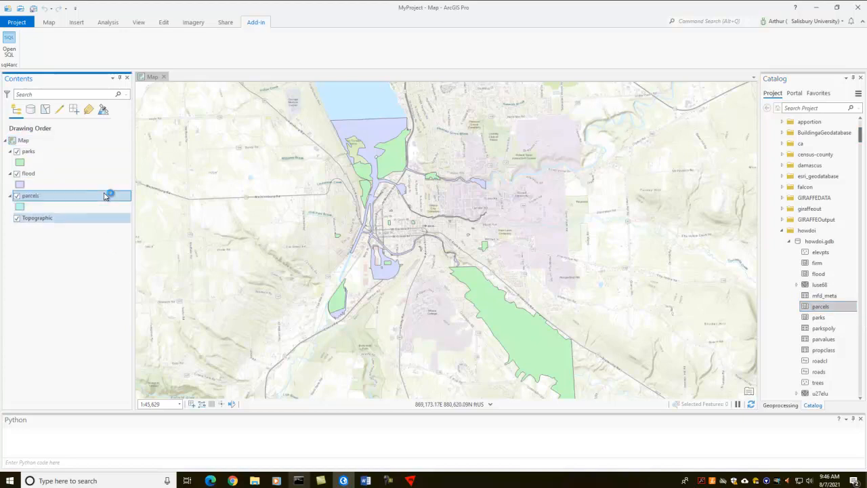
# Show the parcels layer's attribute table in ArcGIS Pro
pyautogui.click(30, 195)
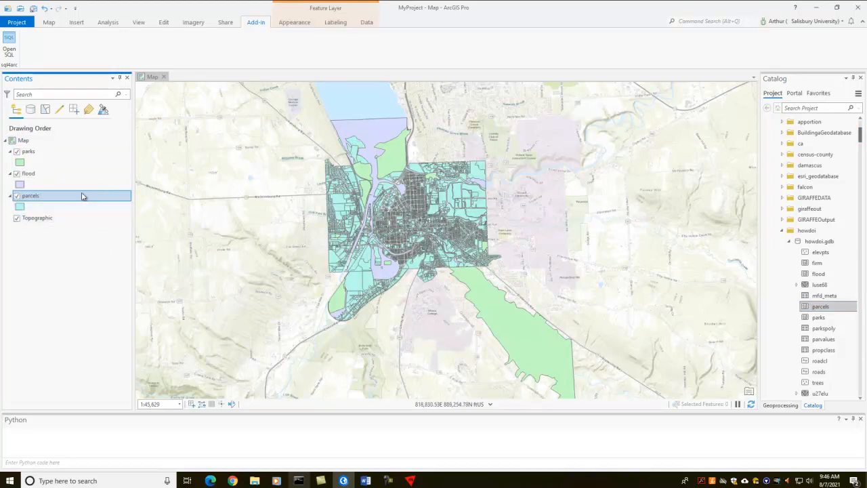
pyautogui.rightClick(30, 195)
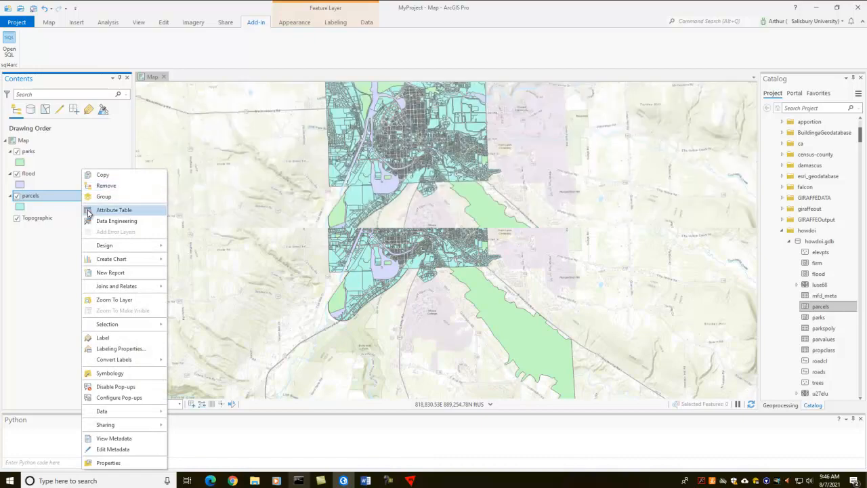
pyautogui.click(114, 209)
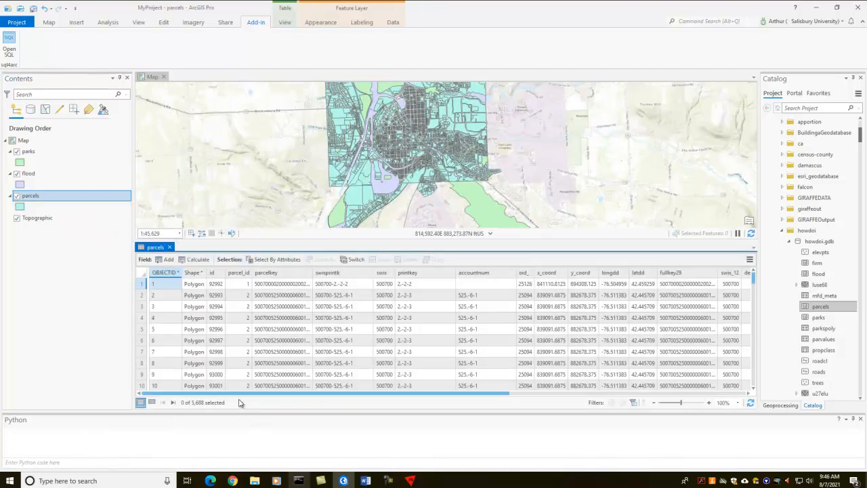
pyautogui.hscroll(3)
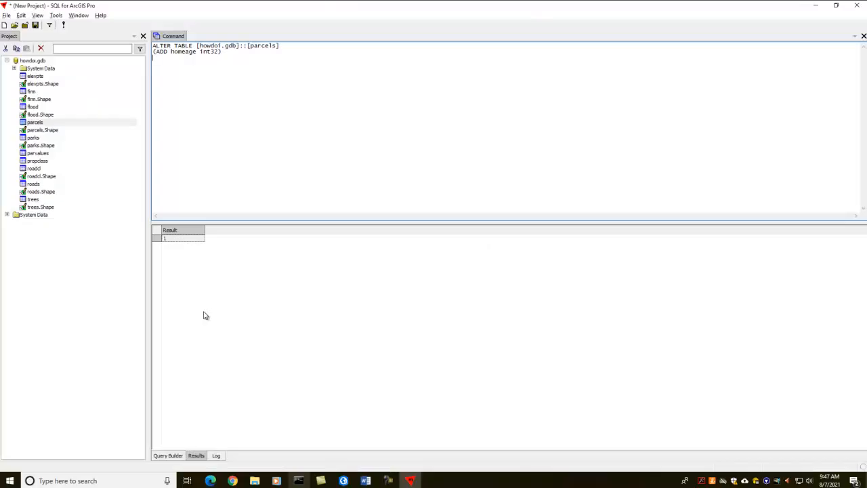
# Filter the function reference by 'buffer' and choose GeomBuffer
pyautogui.click(169, 455)
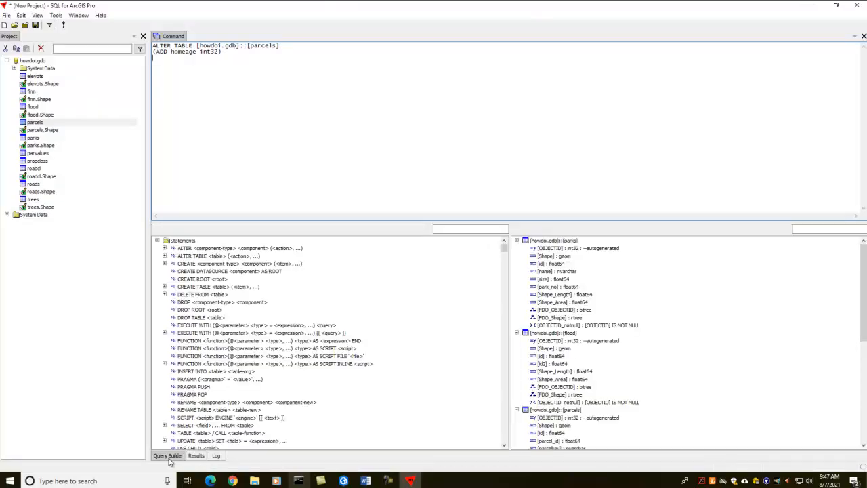
pyautogui.click(470, 228)
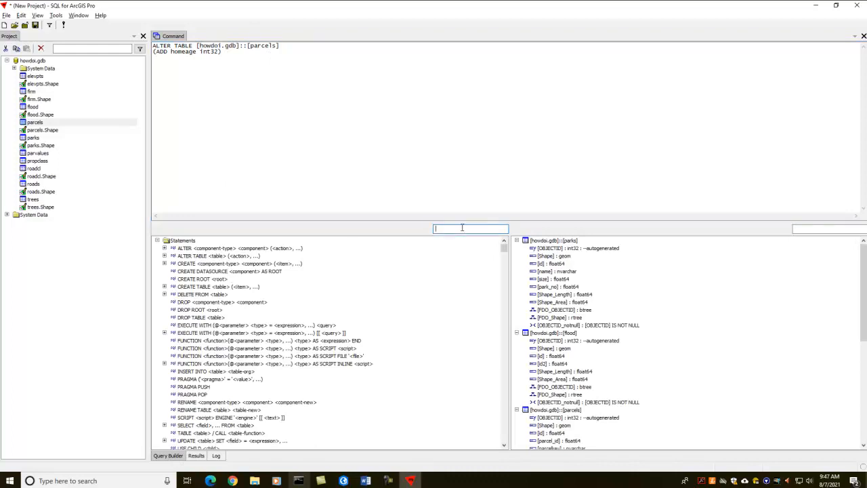
pyautogui.write('b')
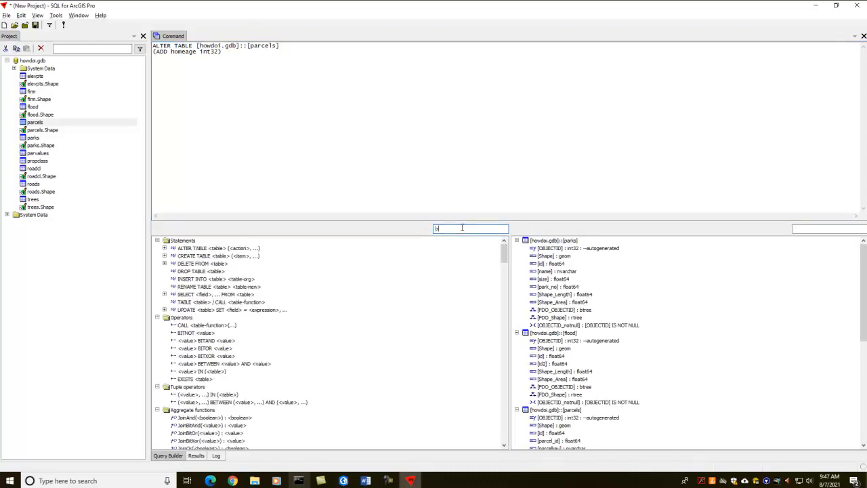
pyautogui.write('uffer')
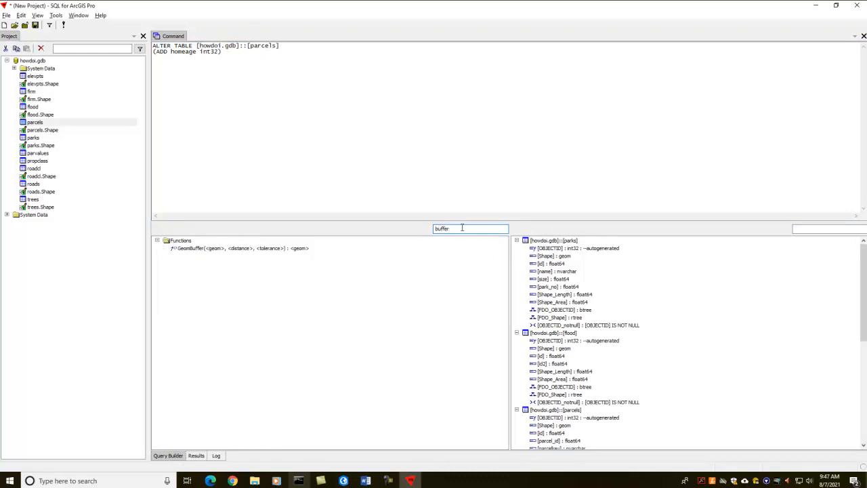
pyautogui.doubleClick(442, 228)
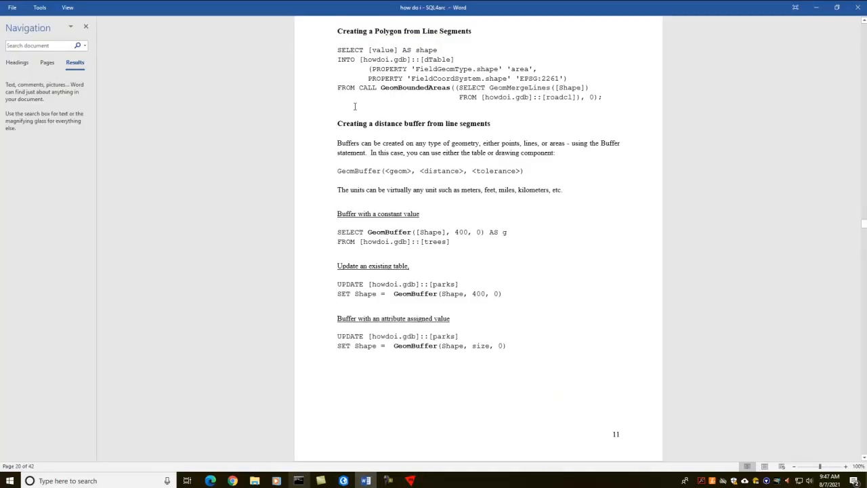
pyautogui.moveTo(363, 130)
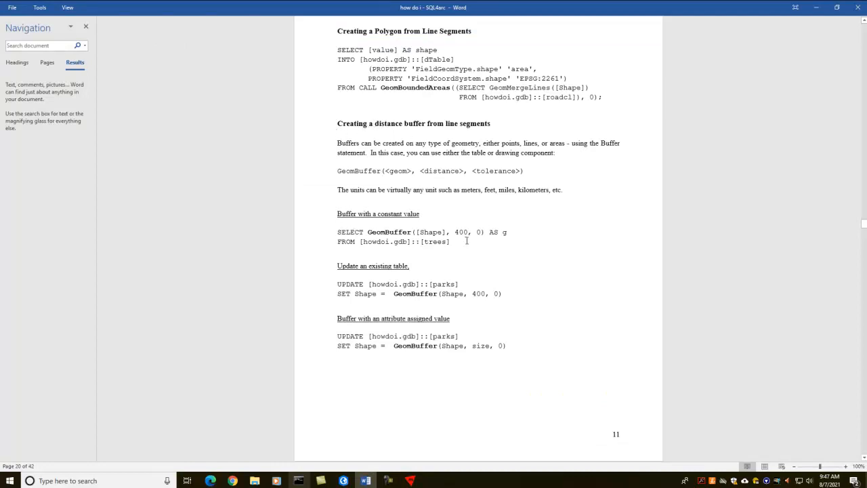
# Copy the SELECT GeomBuffer([Shape], 400, 0) AS g FROM trees example query
pyautogui.moveTo(337, 232); pyautogui.dragTo(452, 241)
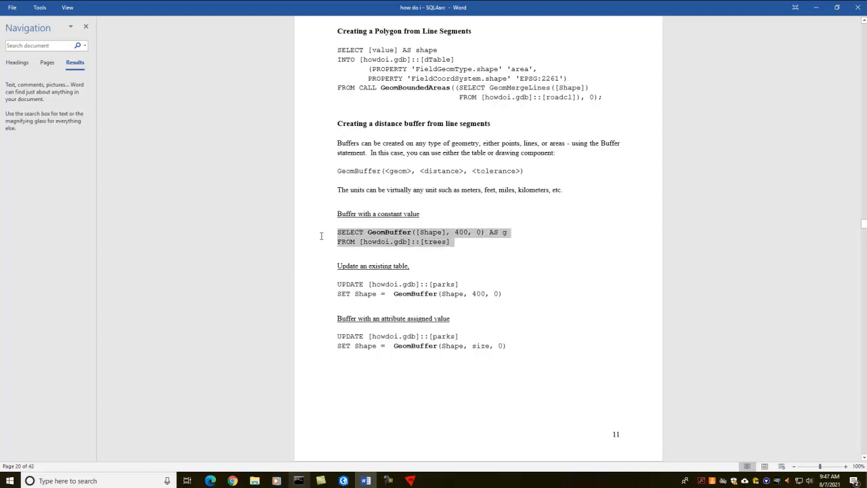
pyautogui.click(418, 251)
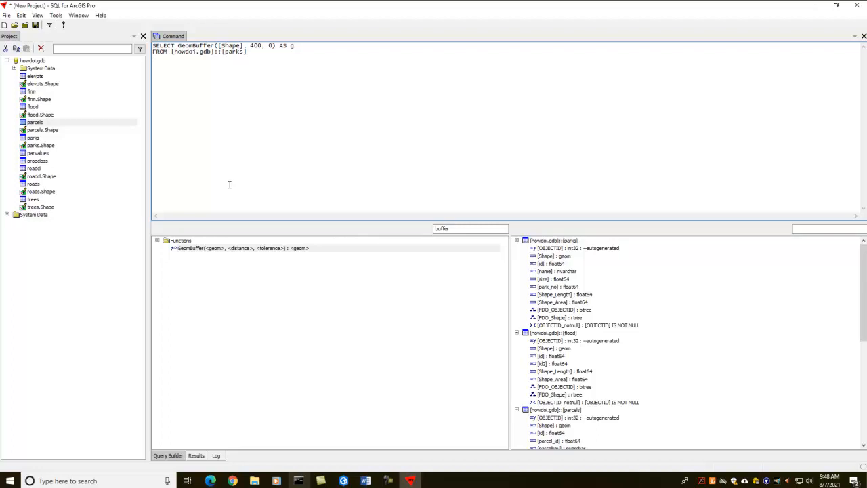
# Begin editing the buffer query to use the [howdoi.gdb]::[parks] table with a 400-unit distance
pyautogui.click(64, 24)
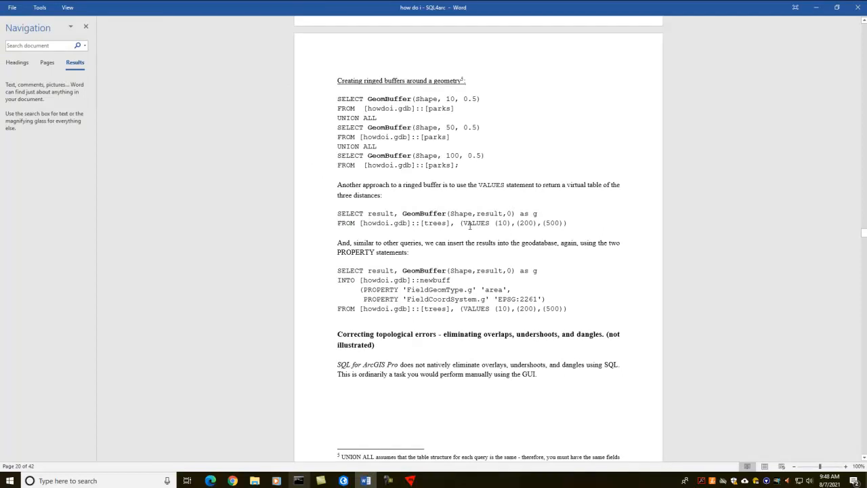
pyautogui.moveTo(502, 224)
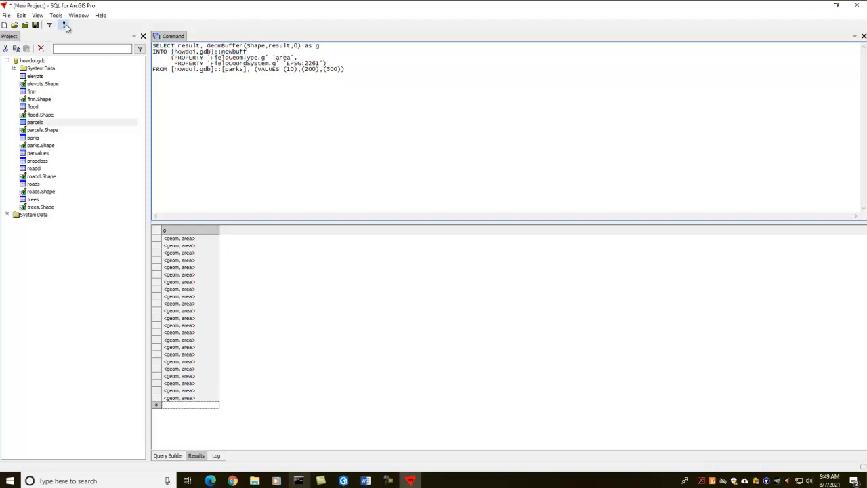
# Execute the SELECT ... INTO [howdoi.gdb]::newbuff query with ring distances 10, 200 and 500
pyautogui.click(65, 25)
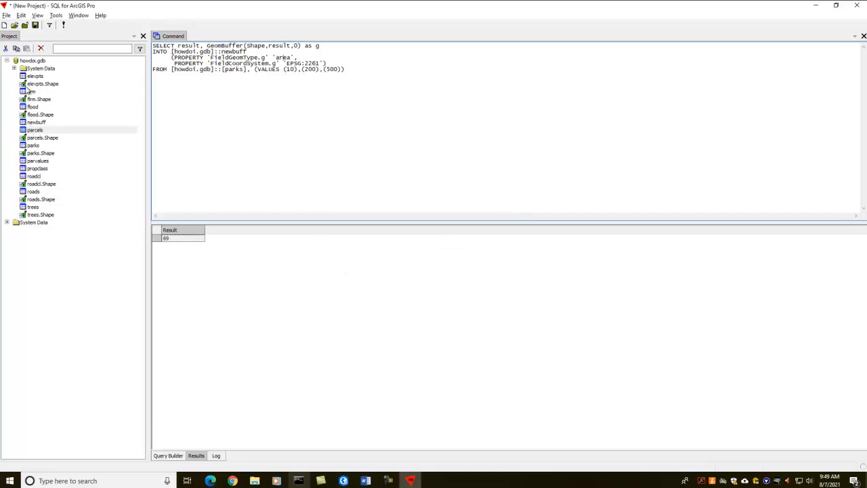
pyautogui.click(33, 145)
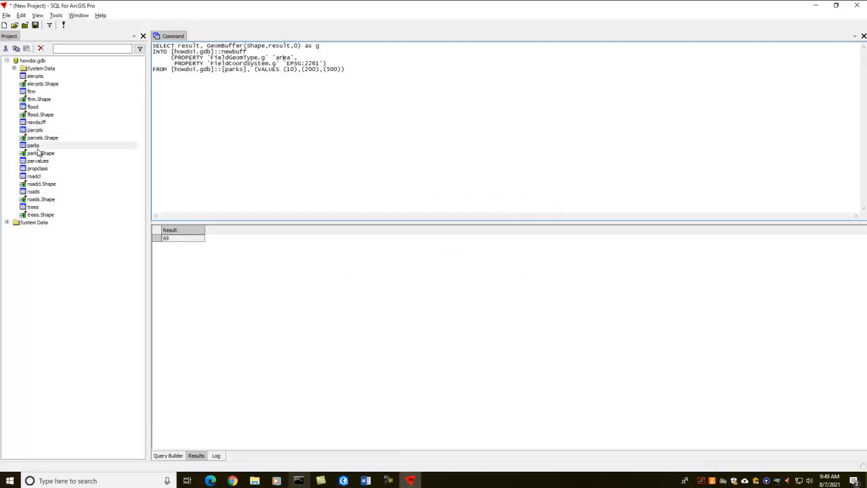
pyautogui.click(33, 145)
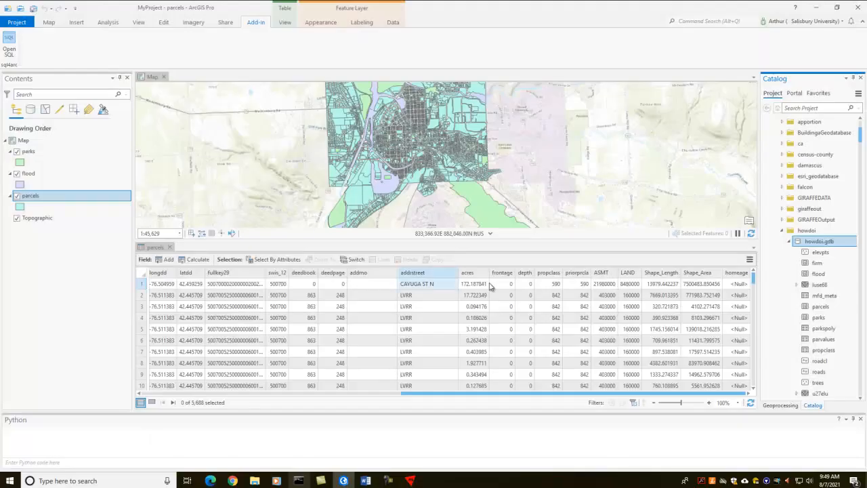
# Refresh howdoi.gdb from the Catalog pane so newbuff appears in its contents
pyautogui.rightClick(820, 241)
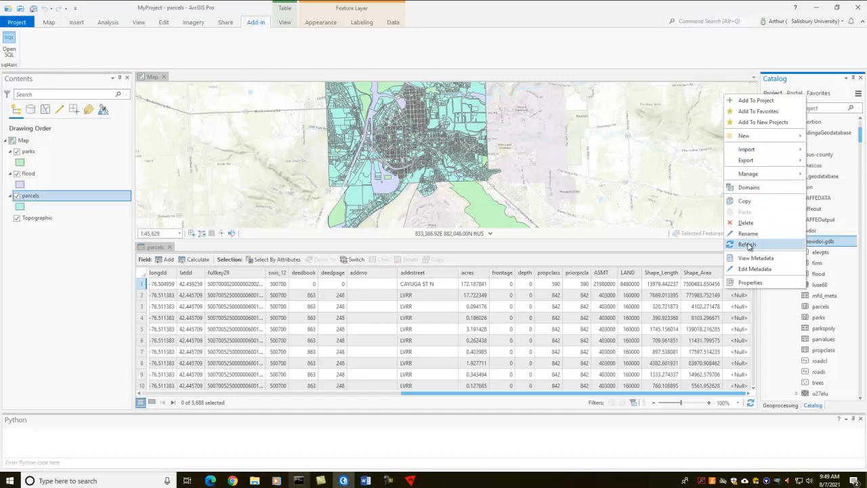
pyautogui.click(748, 244)
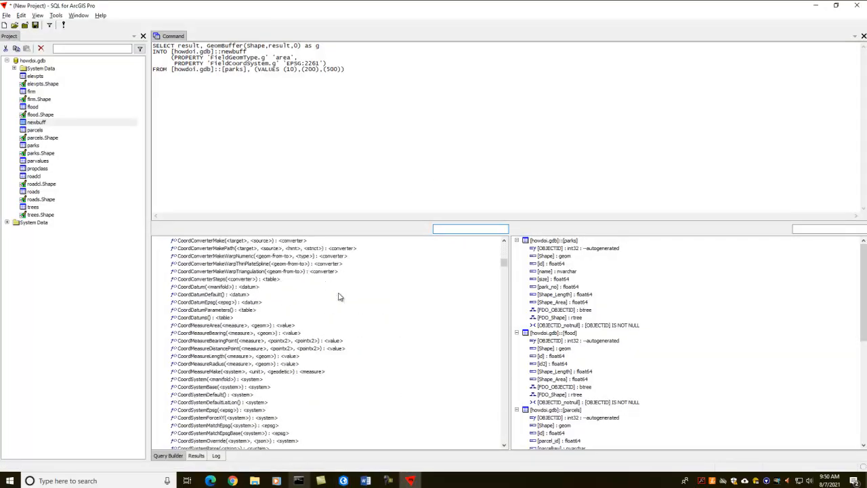
pyautogui.scroll(-3)
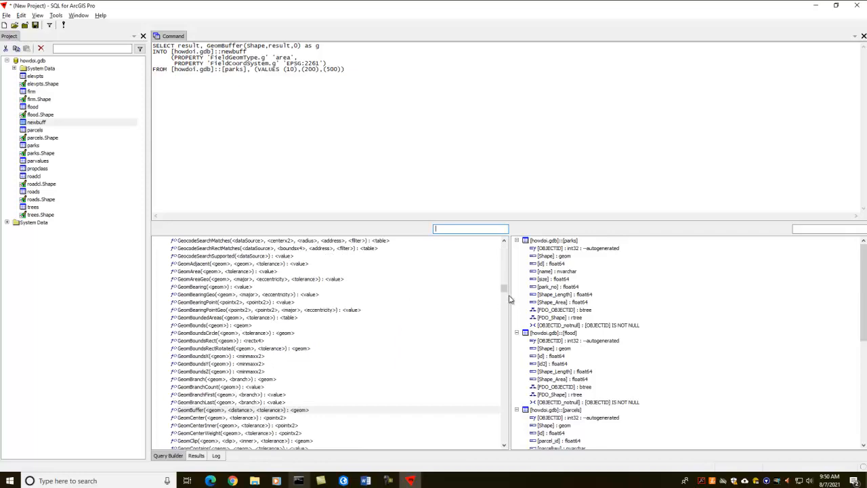